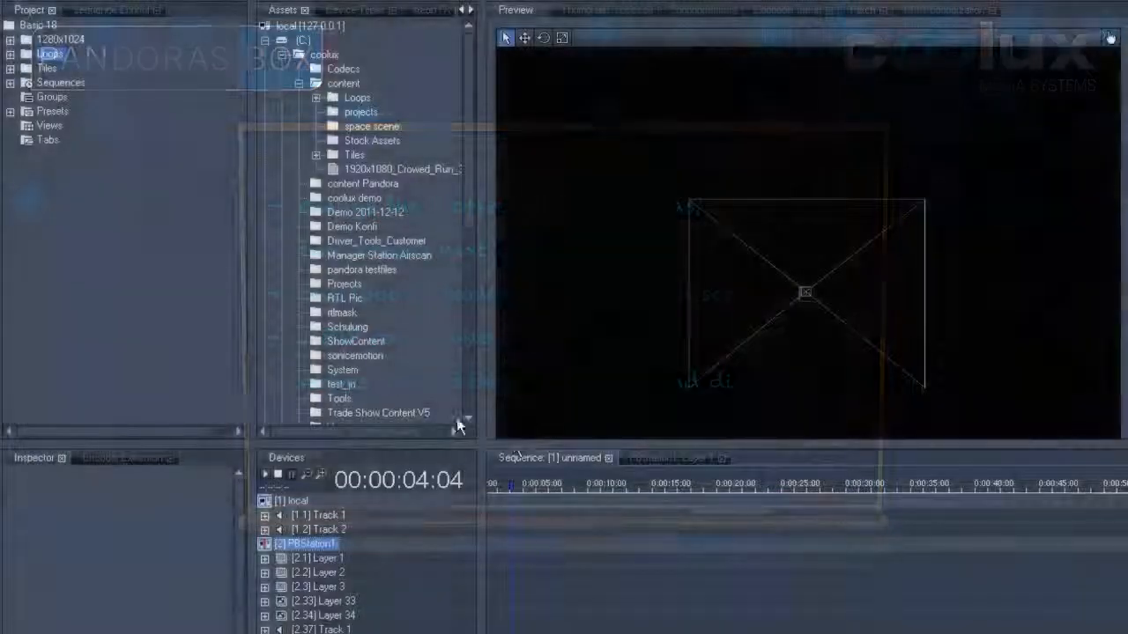
Step: Drop PixelRasterLow.png from the 1280x1024 folder onto Layer 1 as the calibration test image
{"action": "left_click", "coordinate": [11, 53]}
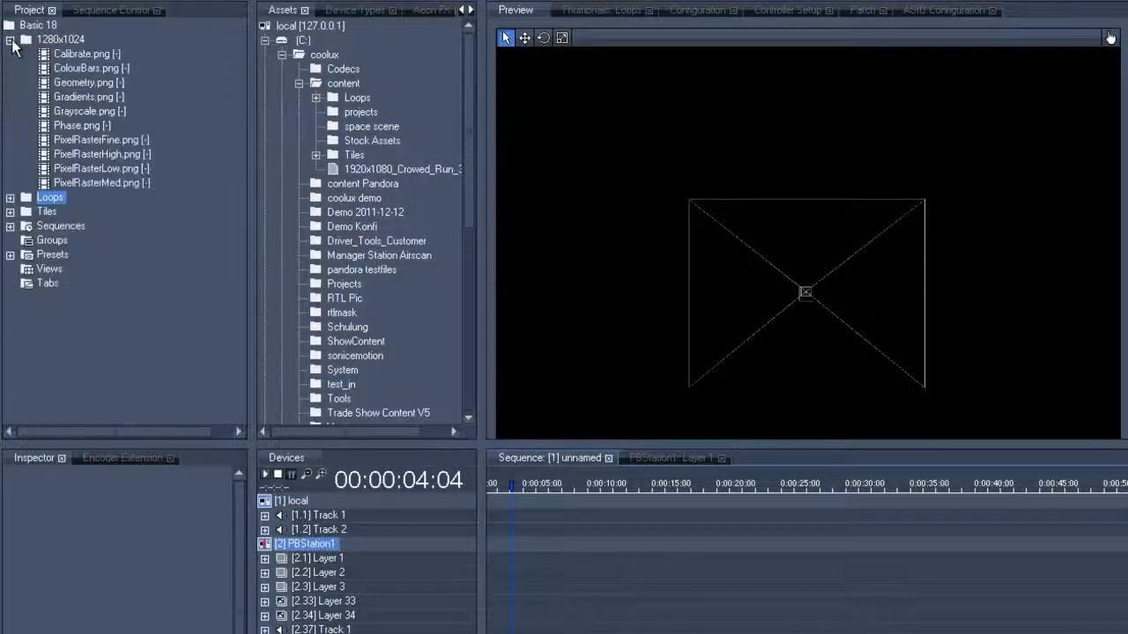
{"action": "left_click", "coordinate": [95, 169]}
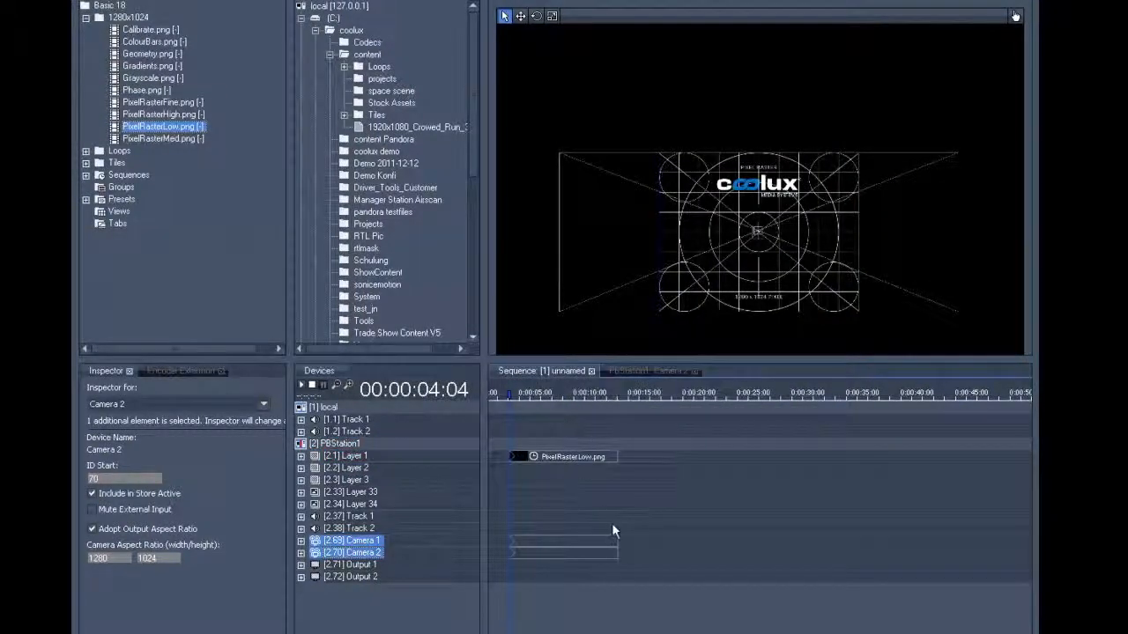
Step: Extend the Camera track cues along the whole timeline and select Layer 1 with the Loops folder shown
{"action": "left_click_drag", "start_coordinate": [613, 528], "coordinate": [638, 591]}
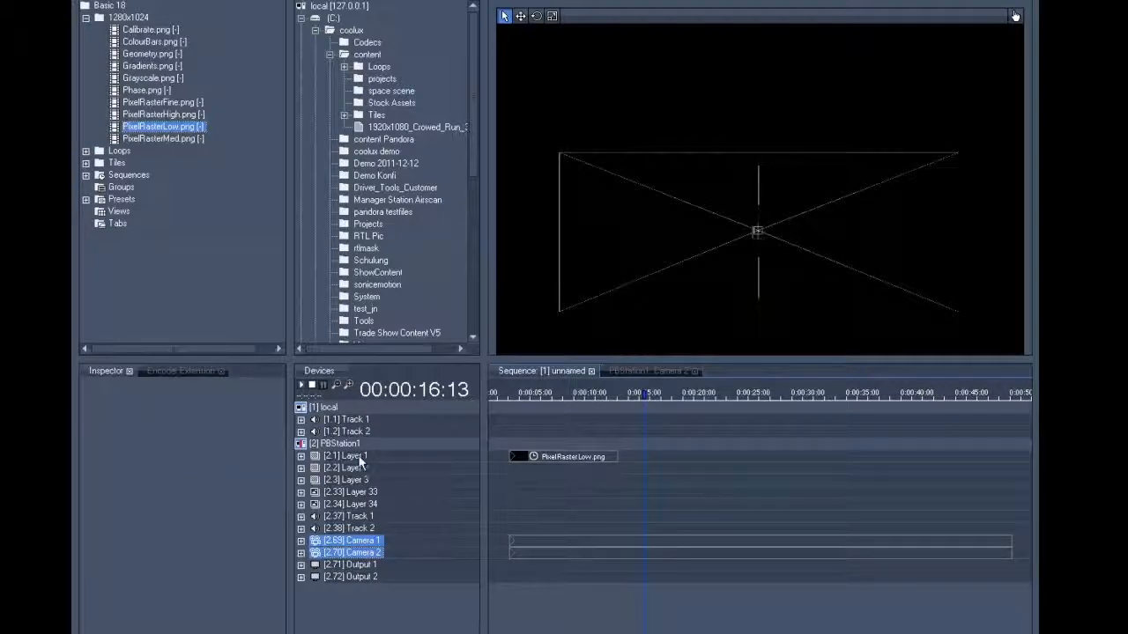
{"action": "left_click", "coordinate": [343, 455]}
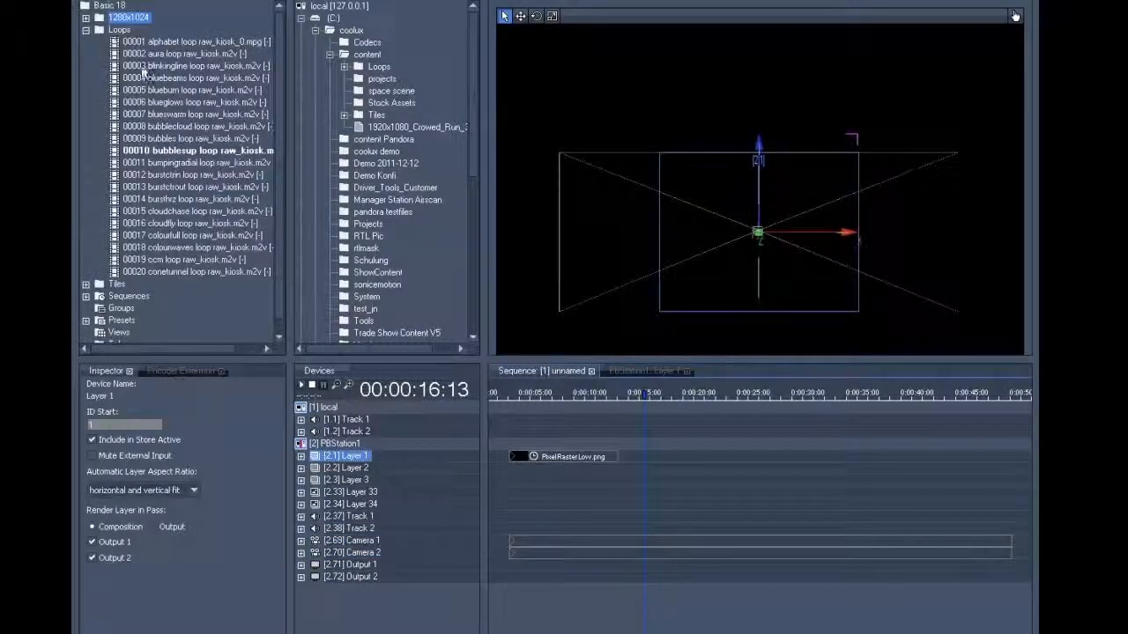
Step: Put a fire loop from the Loops folder on Layer 2 so flames fill both screens
{"action": "left_click", "coordinate": [196, 65]}
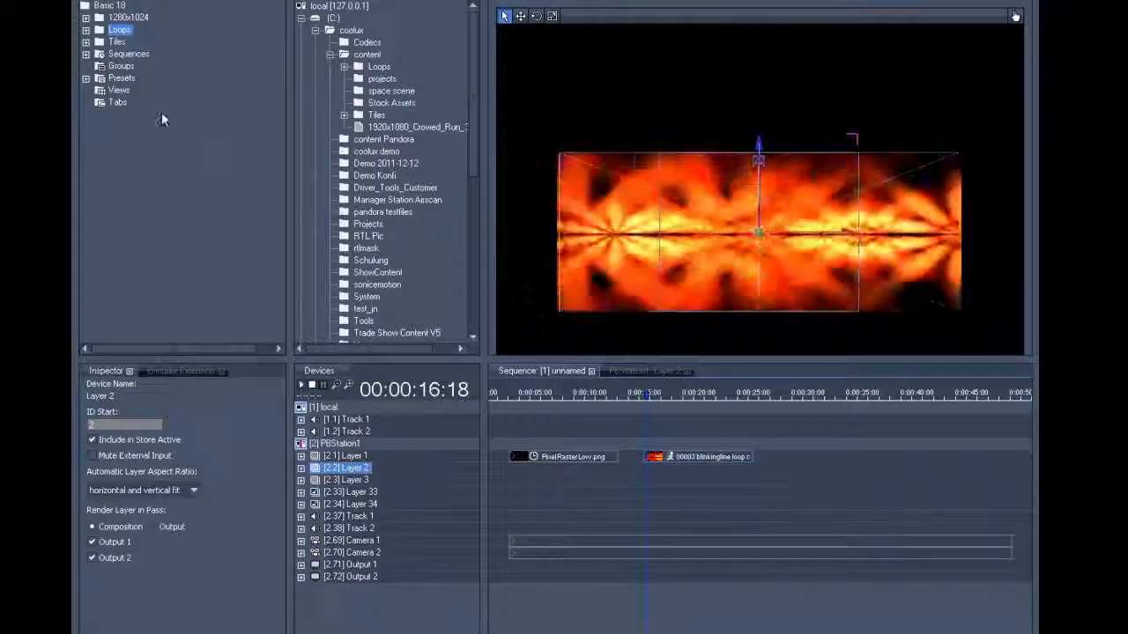
{"action": "left_click", "coordinate": [98, 28]}
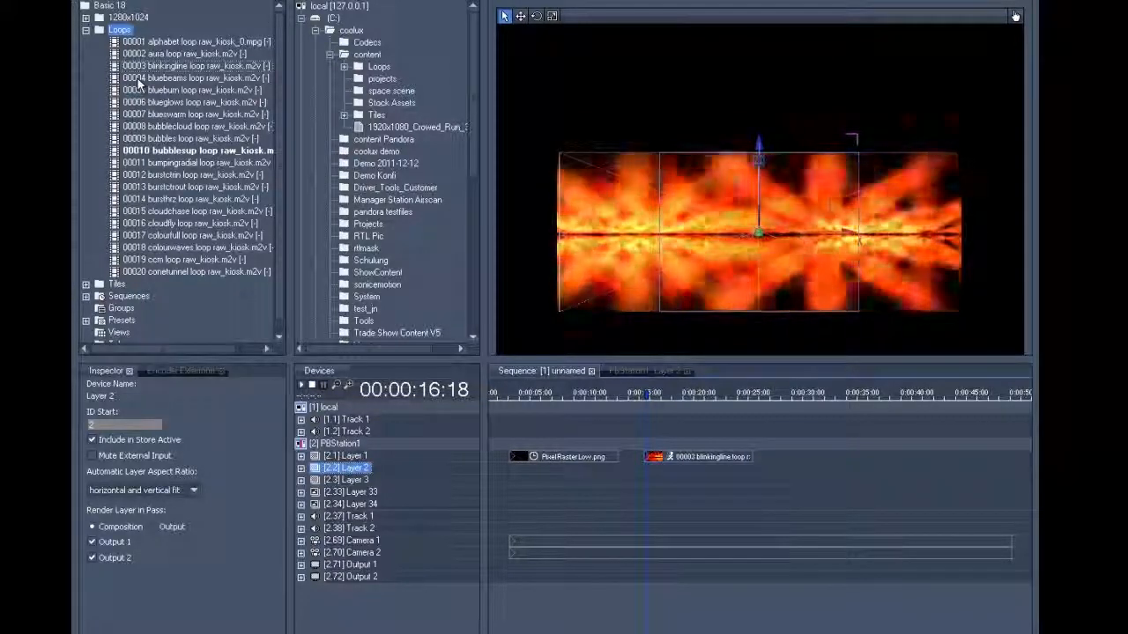
Step: Place the 00004 bluebeams loop as a small clip scaled to the right side over the fire
{"action": "left_click", "coordinate": [194, 77]}
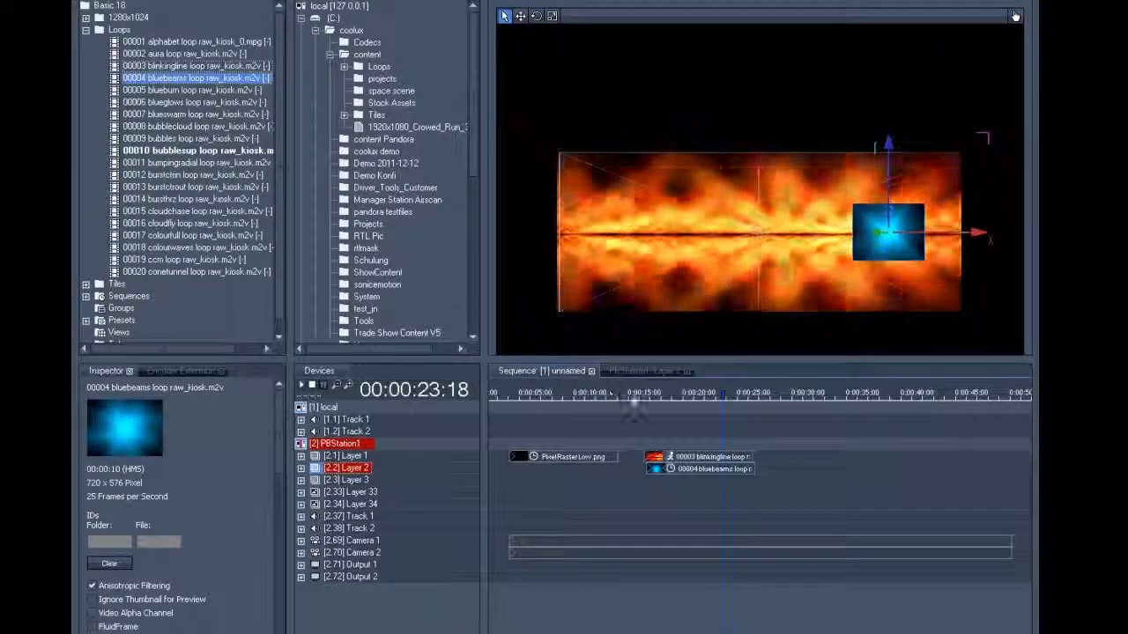
Step: Pull Layer 2's Opacity fader down so the blue clip fades out and bring up Store Active for a keyframe
{"action": "right_click", "coordinate": [635, 409]}
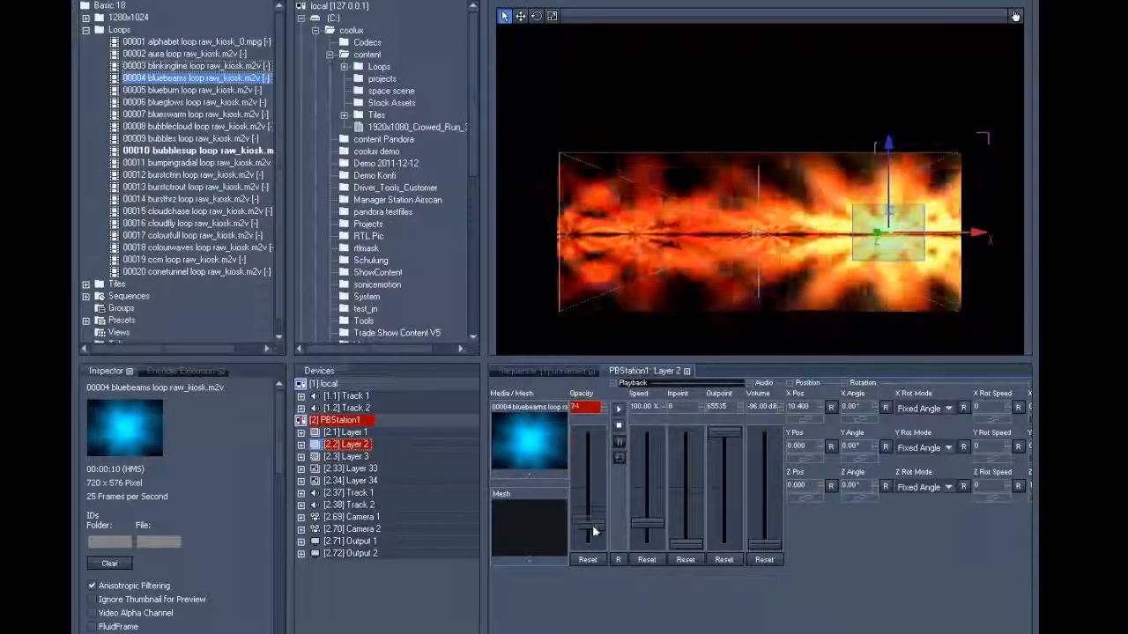
{"action": "right_click", "coordinate": [625, 420]}
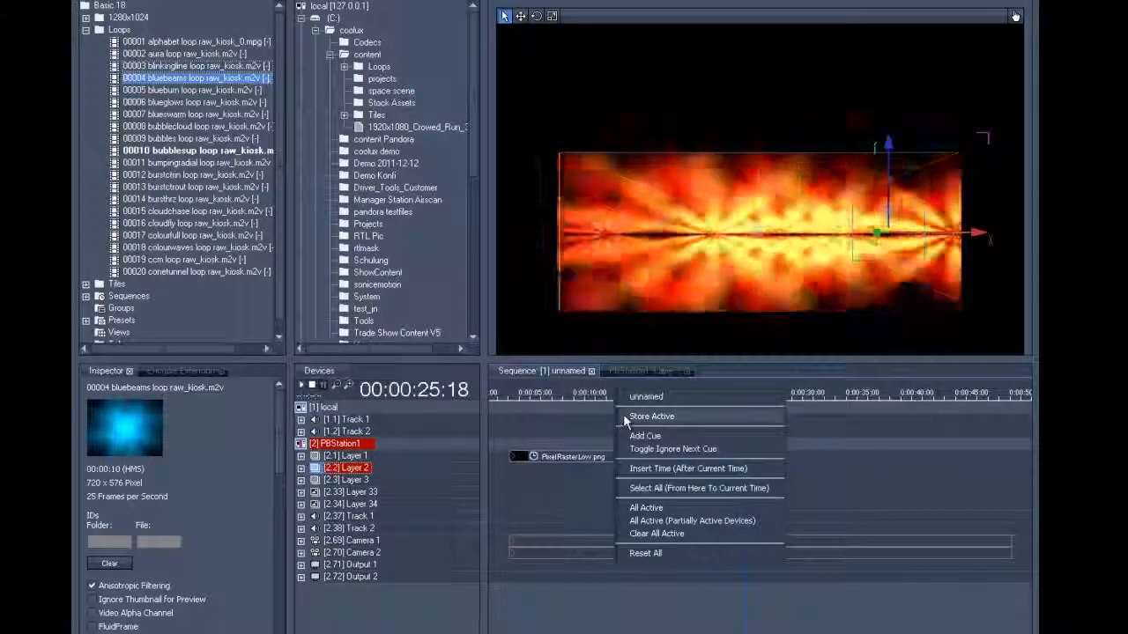